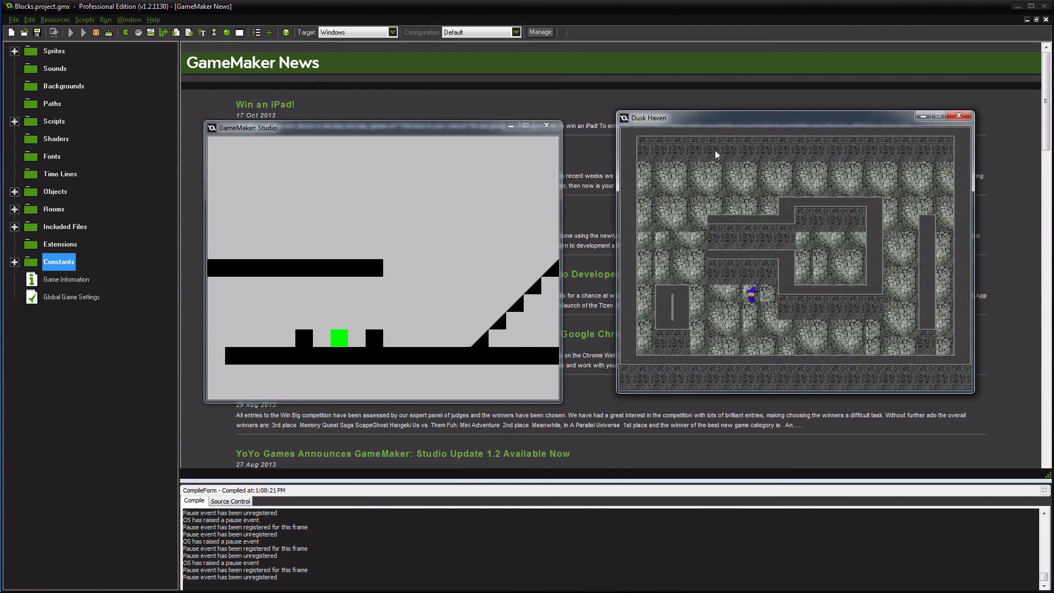
mouse_move(740, 192)
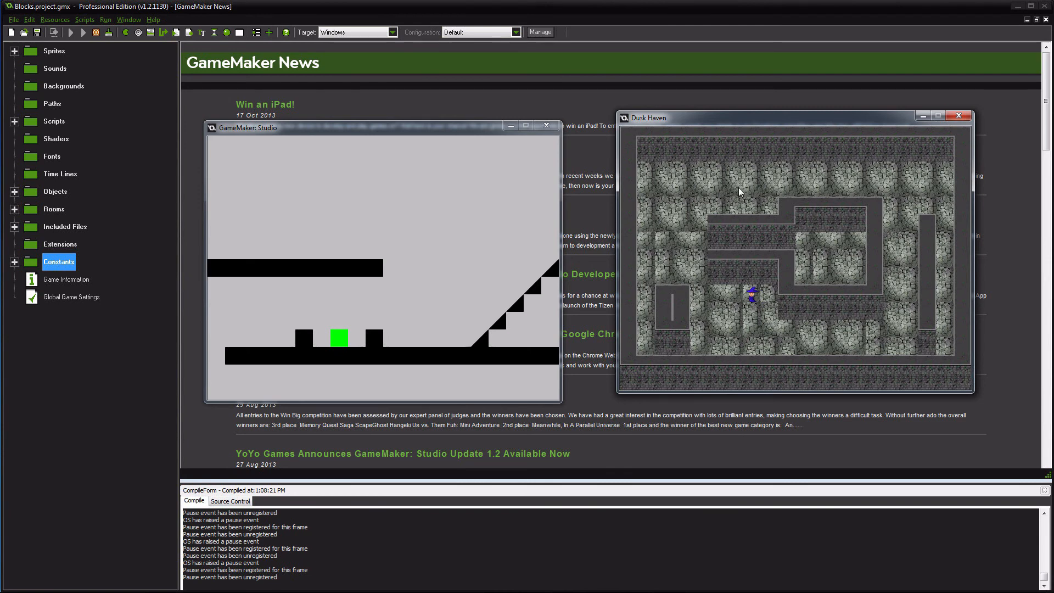